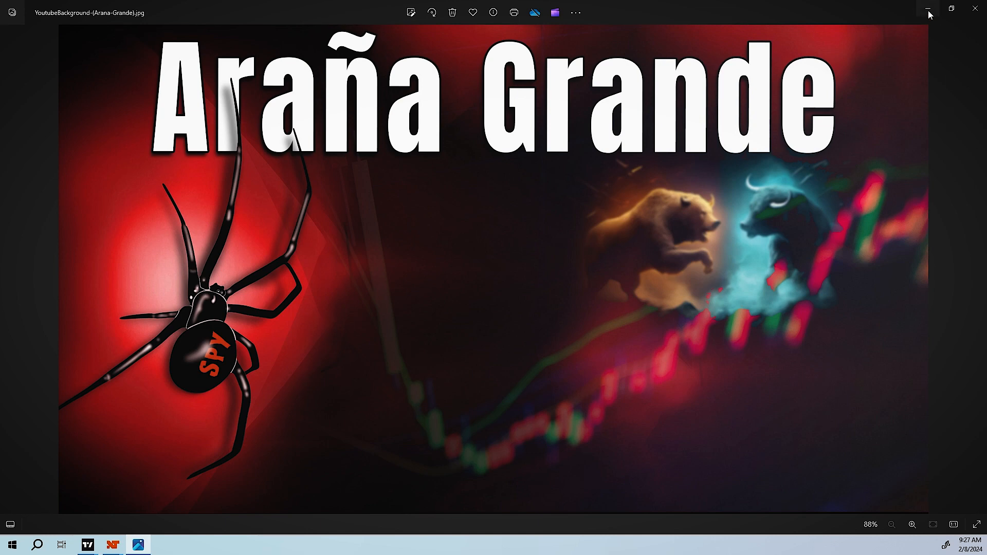
{"action": "mouse_move", "coordinate": [928, 11]}
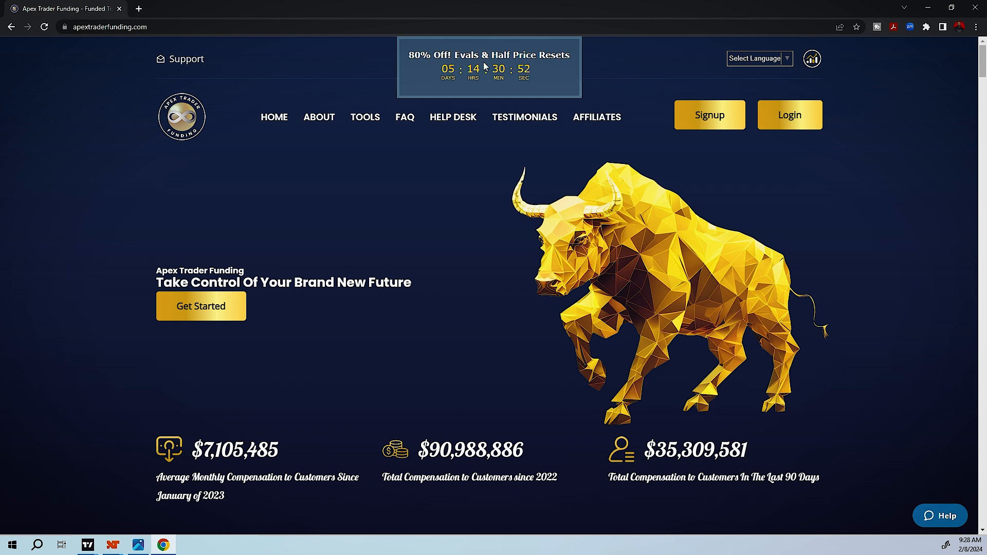
{"action": "mouse_move", "coordinate": [516, 24]}
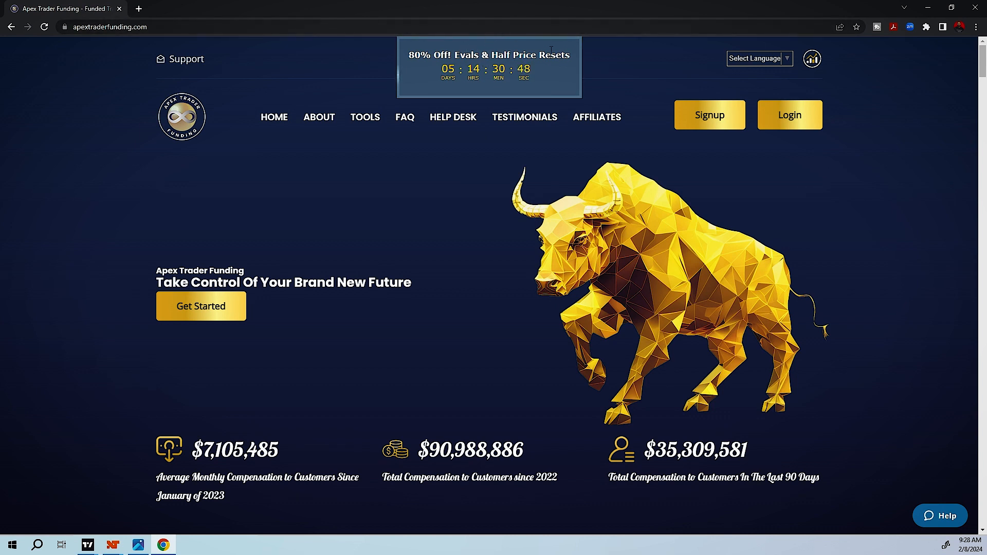
{"action": "mouse_move", "coordinate": [487, 11]}
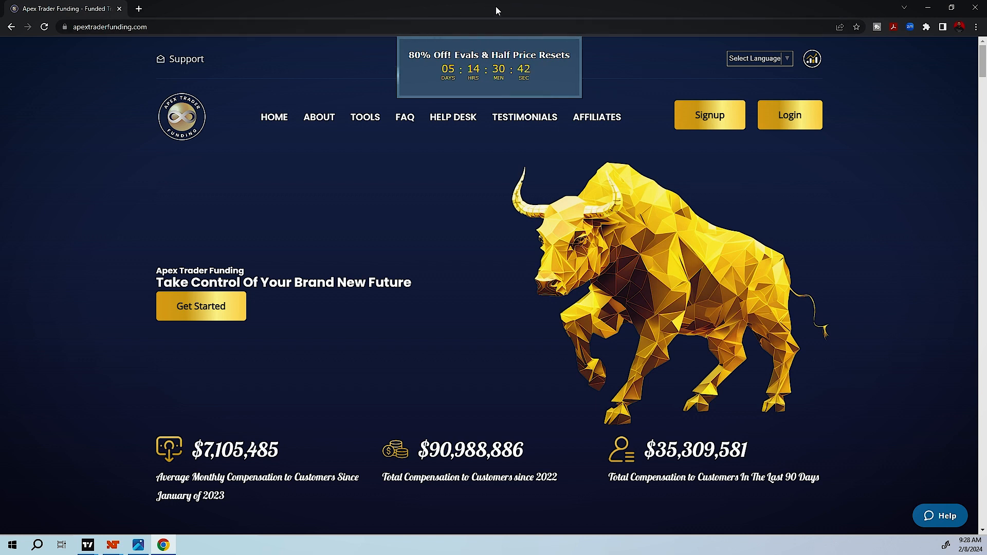
Switch to the NinjaTrader workspace showing the Apex account summary and NQ 03-24 chart.
{"action": "left_click", "coordinate": [87, 545]}
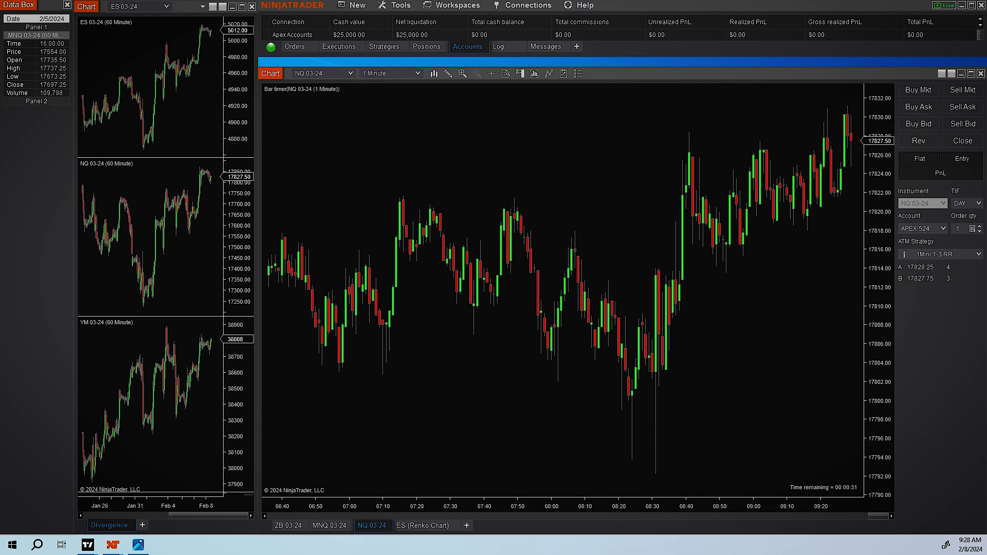
{"action": "mouse_move", "coordinate": [640, 219]}
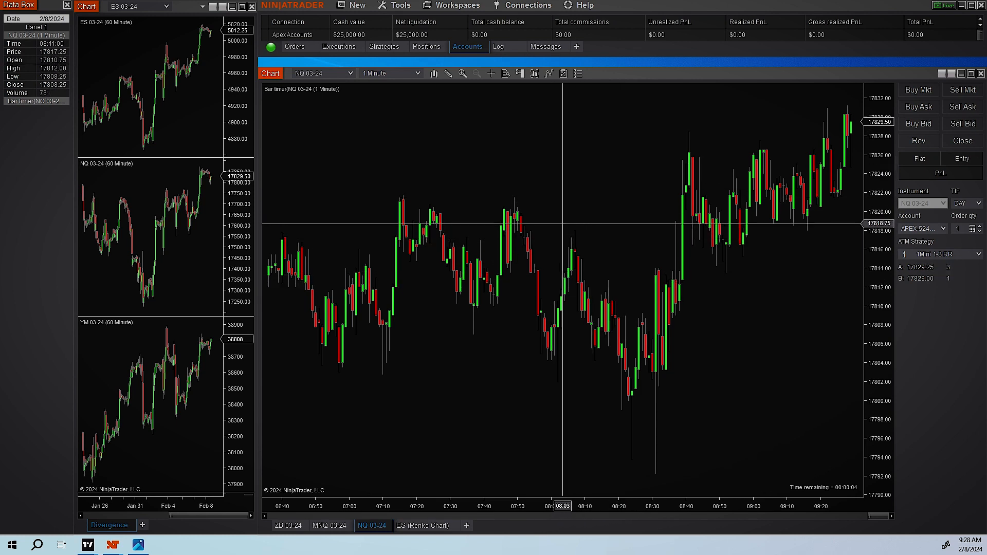
{"action": "mouse_move", "coordinate": [478, 273]}
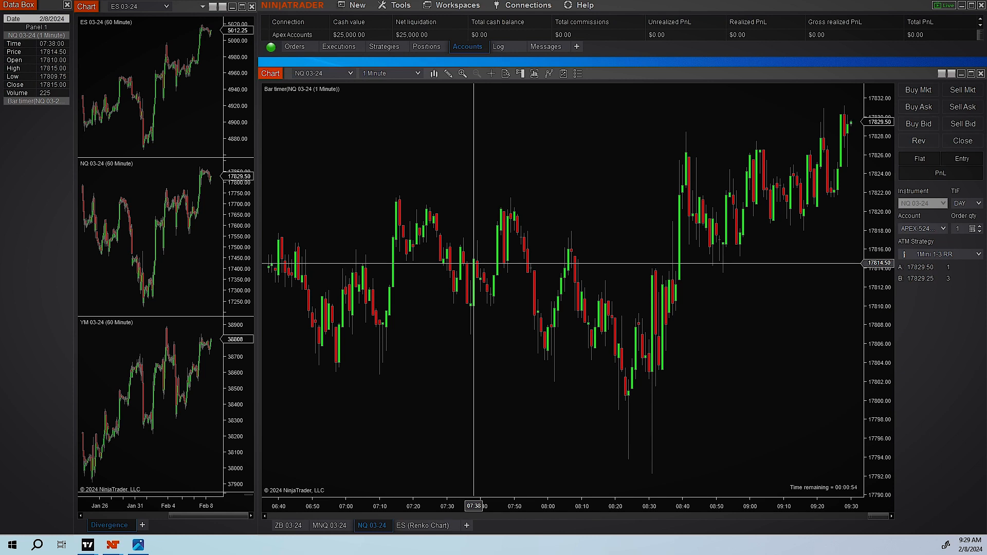
{"action": "mouse_move", "coordinate": [352, 262]}
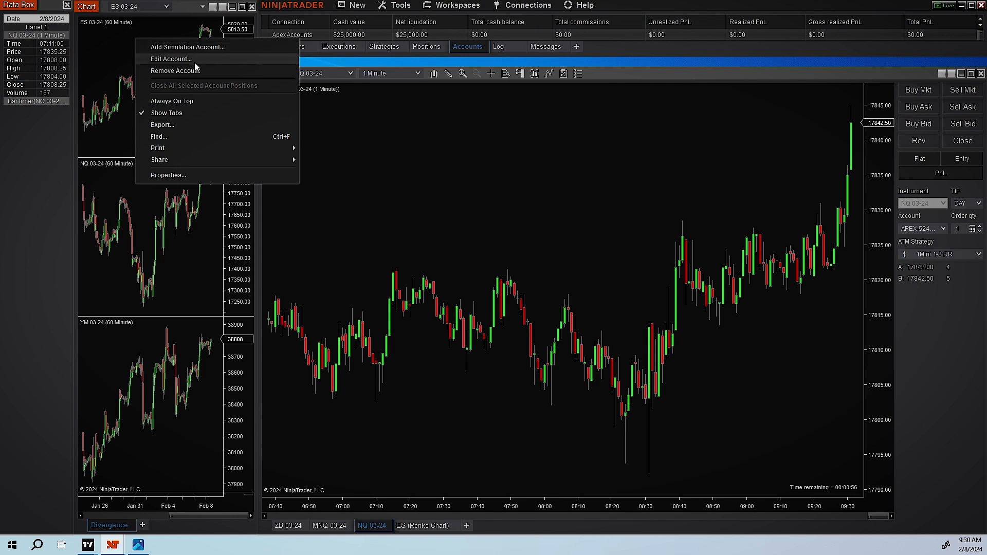
Set the Apex account's commission to NinjaTrader Brokerage Lifetime and confirm.
{"action": "left_click", "coordinate": [171, 58]}
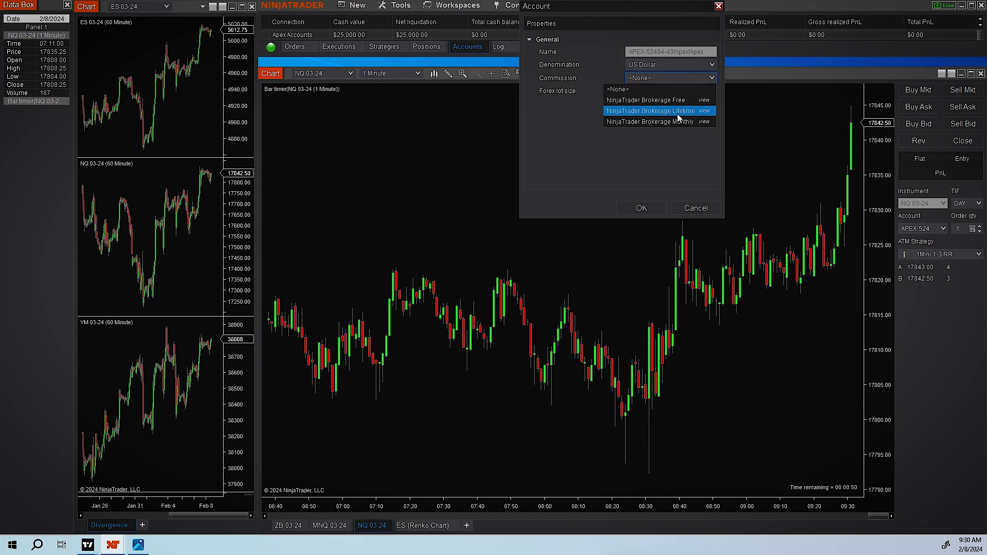
{"action": "left_click", "coordinate": [650, 111]}
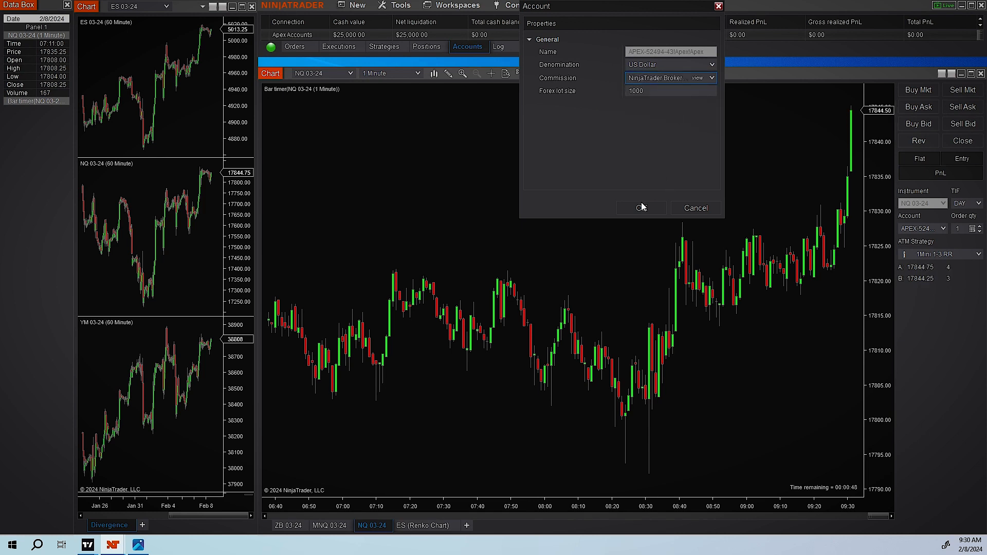
{"action": "left_click", "coordinate": [641, 208]}
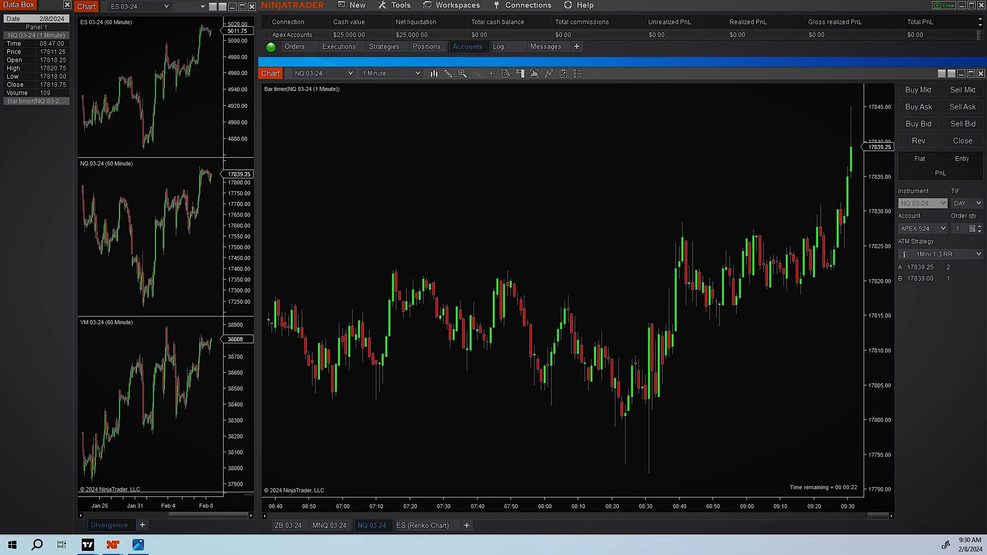
{"action": "left_click", "coordinate": [161, 545]}
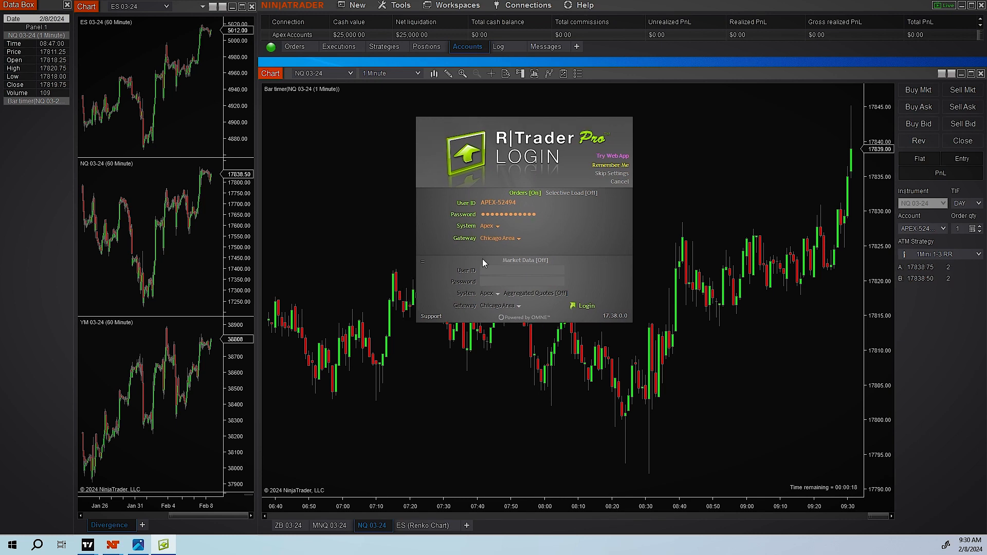
{"action": "mouse_move", "coordinate": [549, 257]}
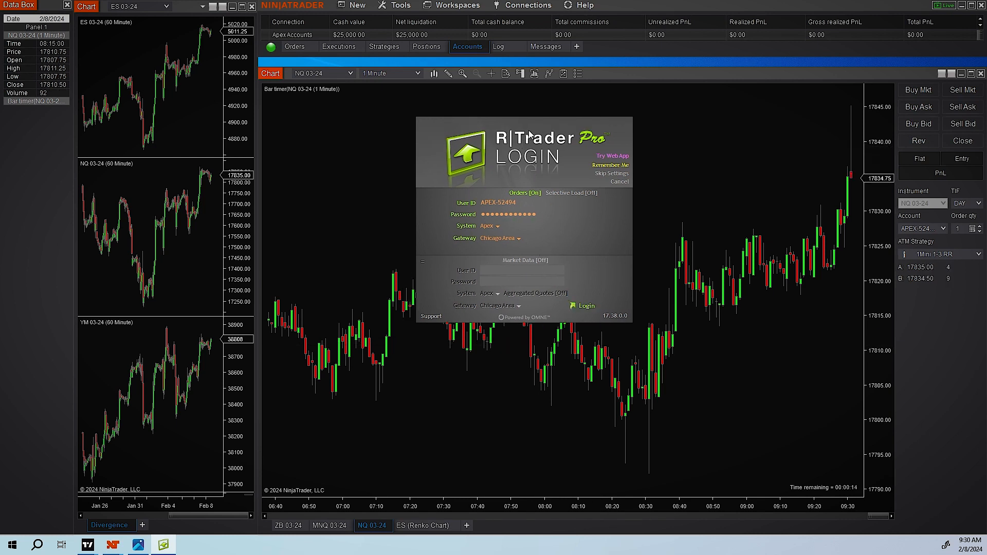
{"action": "left_click_drag", "start_coordinate": [523, 140], "coordinate": [610, 153]}
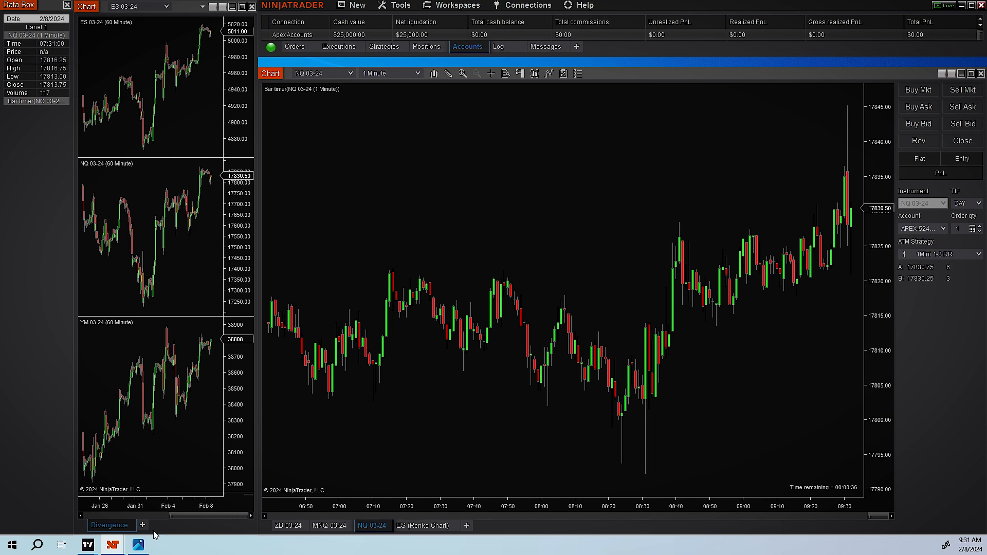
Restore the Araña Grande banner image in Windows Photos over the workspace.
{"action": "left_click", "coordinate": [137, 544]}
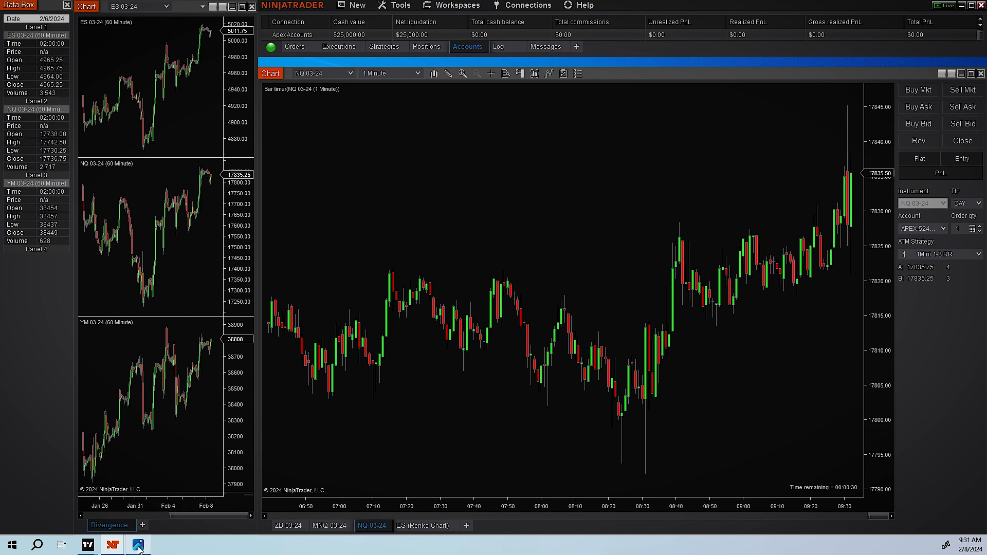
{"action": "left_click", "coordinate": [139, 545]}
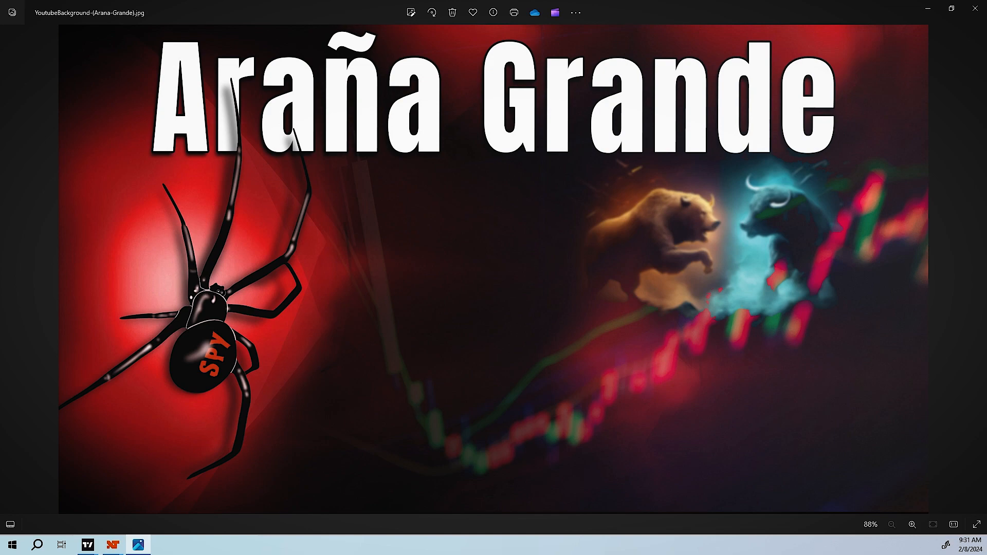
Switch to the TradingView layout with the NQ and ES futures charts.
{"action": "left_click", "coordinate": [88, 545]}
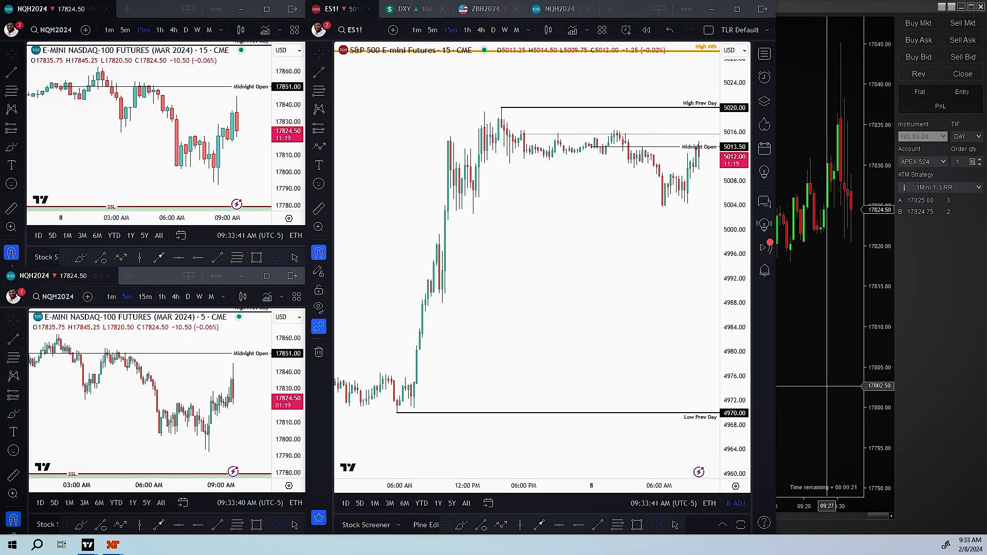
{"action": "mouse_move", "coordinate": [553, 290]}
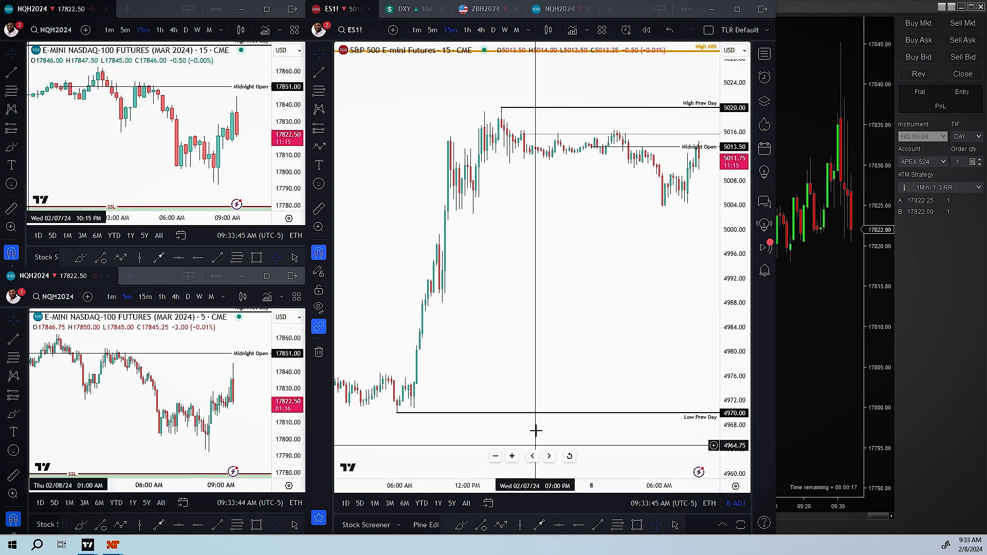
{"action": "mouse_move", "coordinate": [608, 291]}
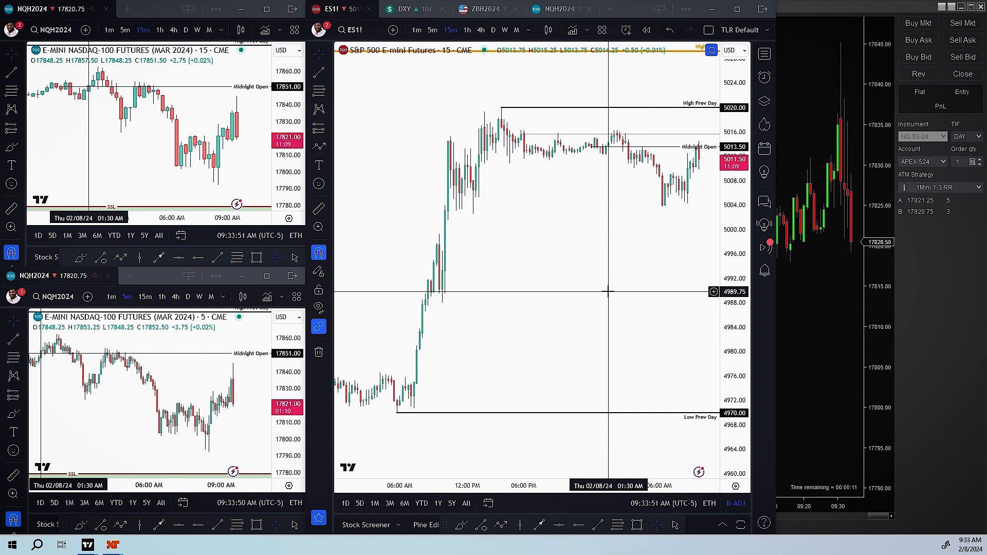
{"action": "mouse_move", "coordinate": [494, 260]}
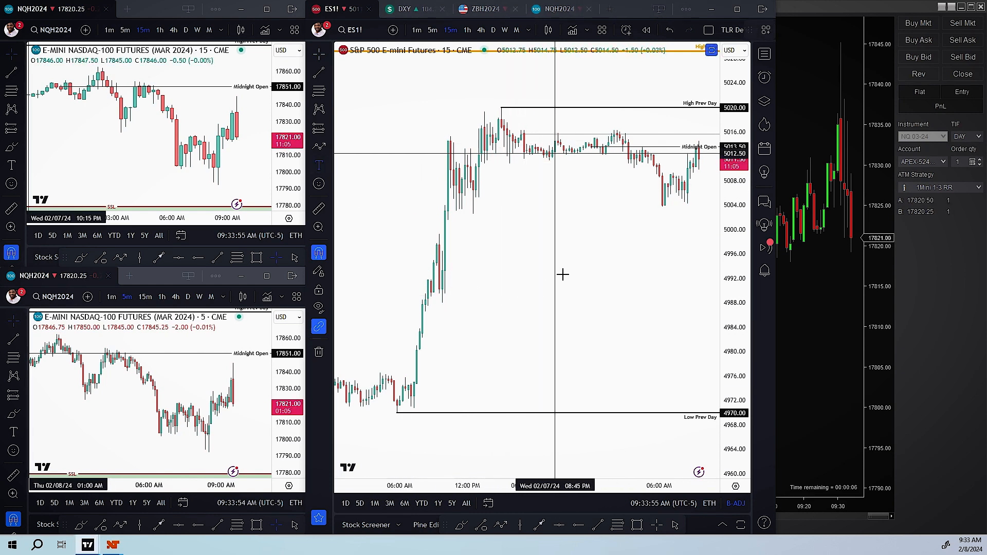
{"action": "mouse_move", "coordinate": [584, 292]}
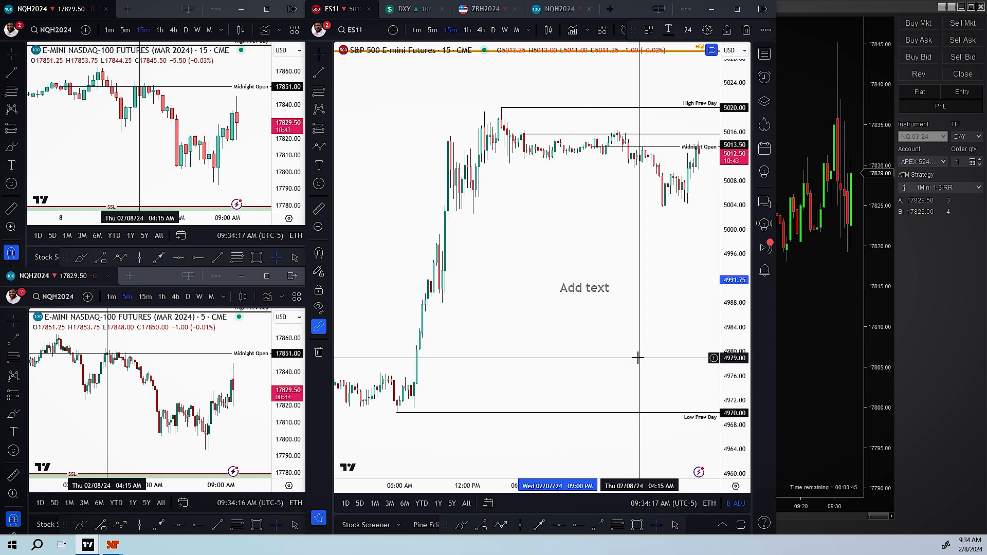
Write the note lines "Instrument: NQ or ES" and "Trade windows:" on the ES chart.
{"action": "type", "text": "Tradi"}
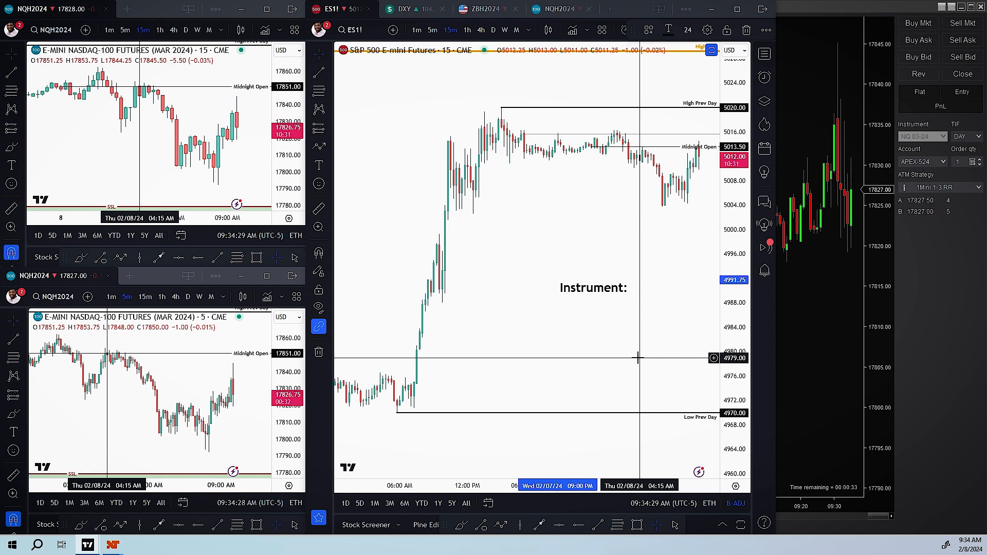
{"action": "type", "text": "NQ or"}
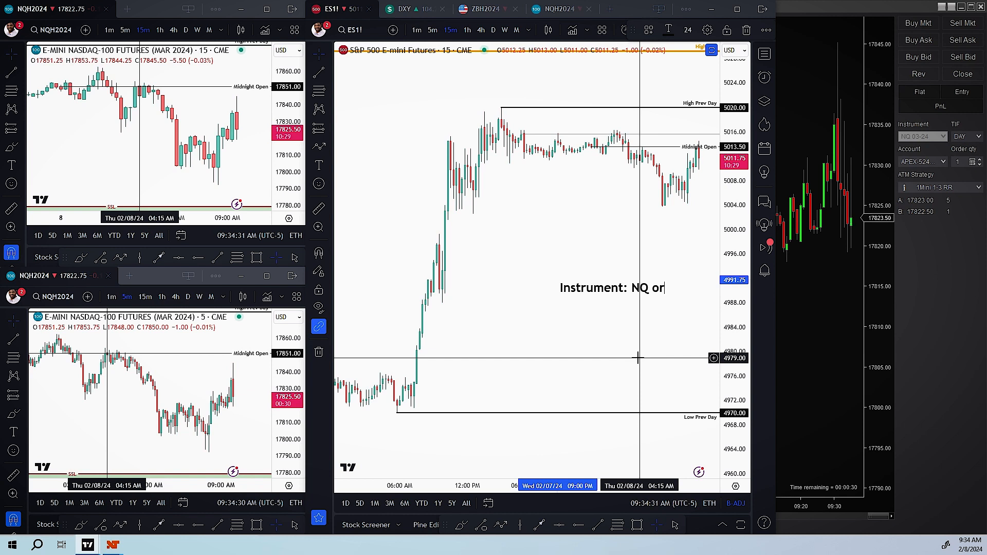
{"action": "type", "text": "ES"}
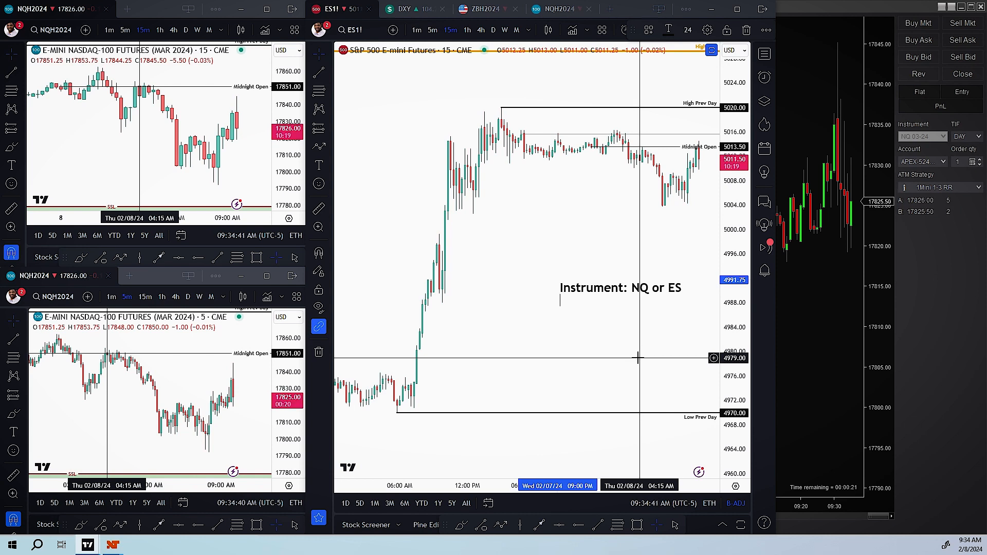
{"action": "type", "text": "Only"}
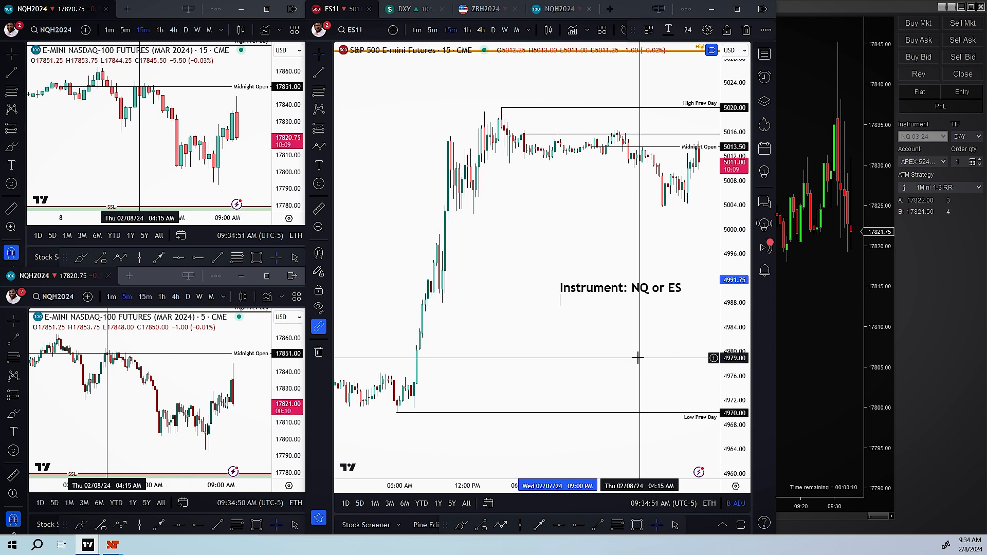
{"action": "type", "text": "Trade windows"}
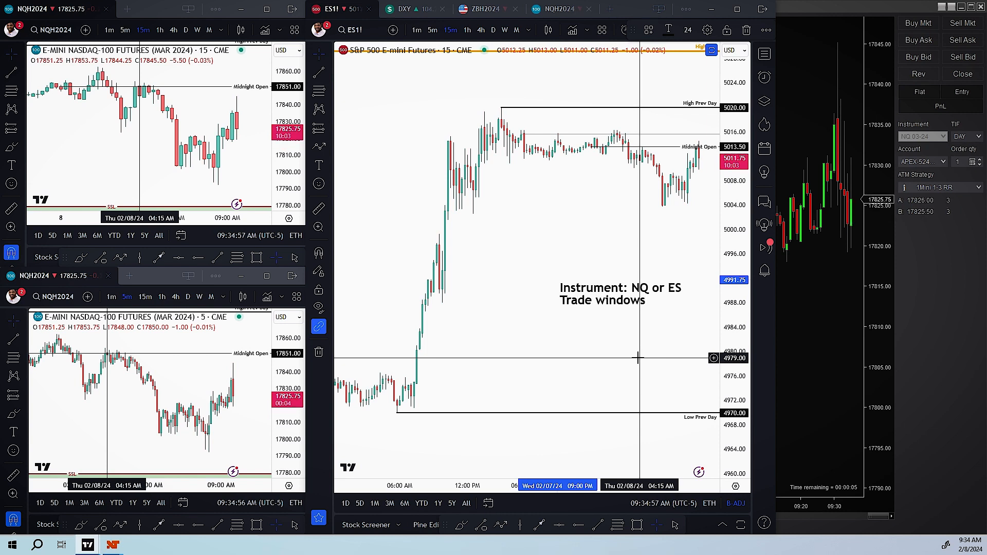
{"action": "type", "text": ":"}
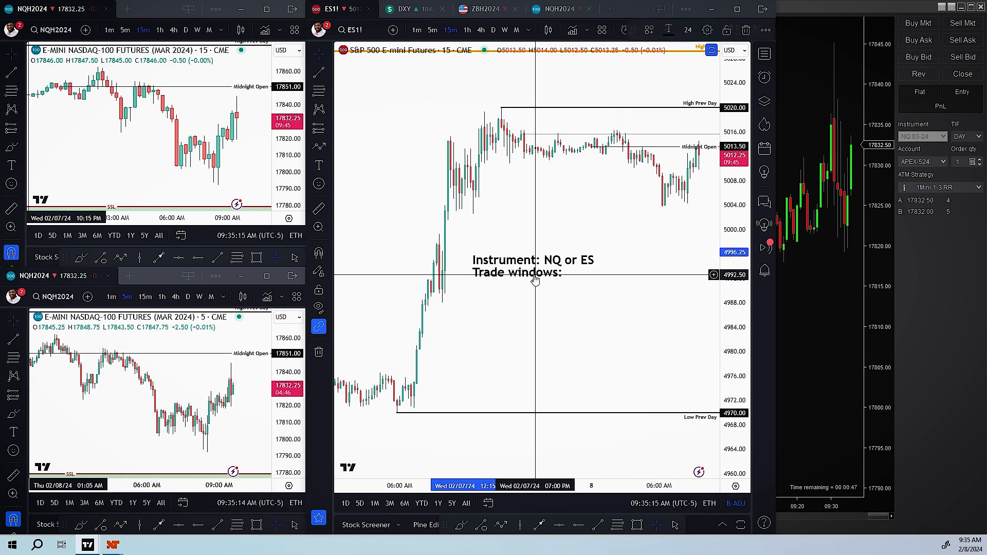
Add the line "London 3-4:30am EST" under Trade windows in the chart note.
{"action": "double_click", "coordinate": [532, 265]}
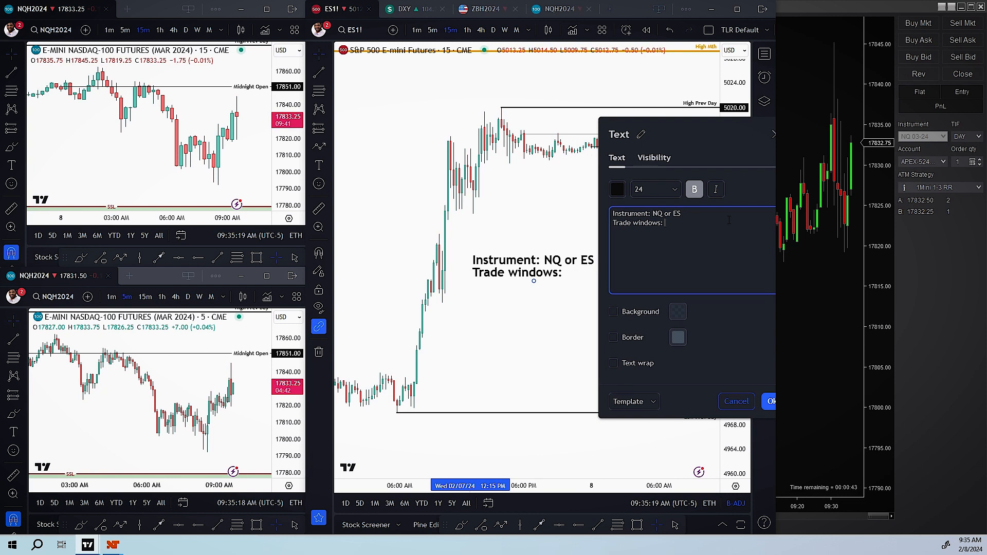
{"action": "key", "text": "enter"}
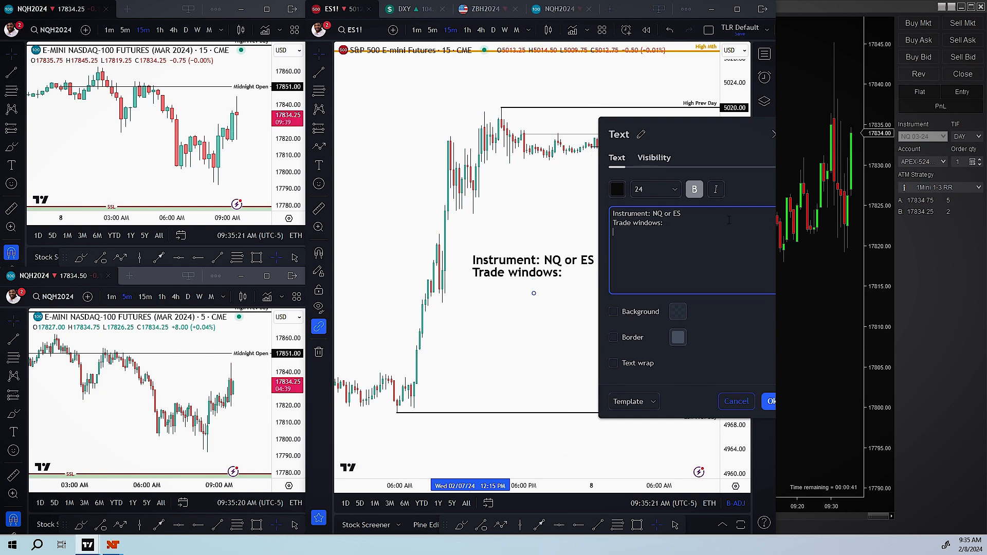
{"action": "type", "text": "L"}
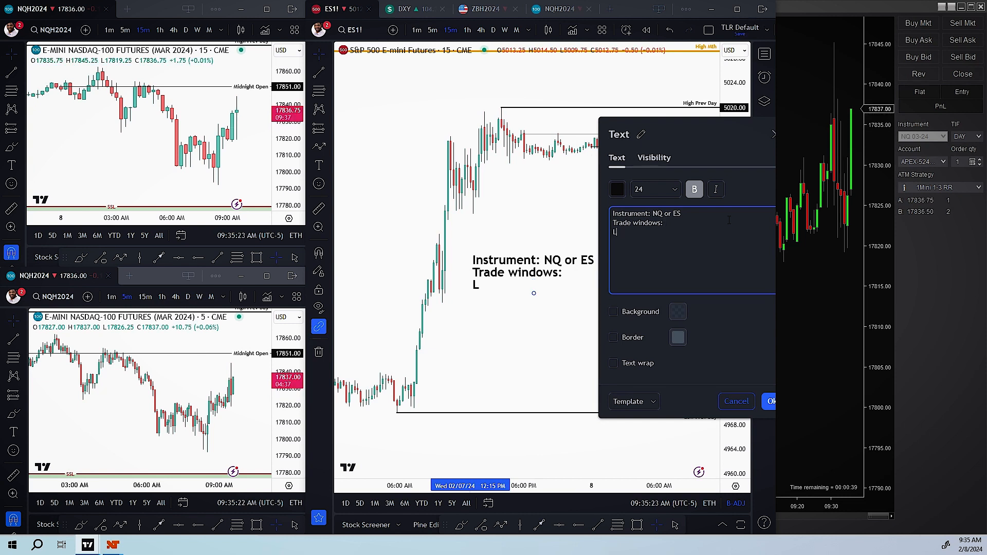
{"action": "type", "text": "odon"}
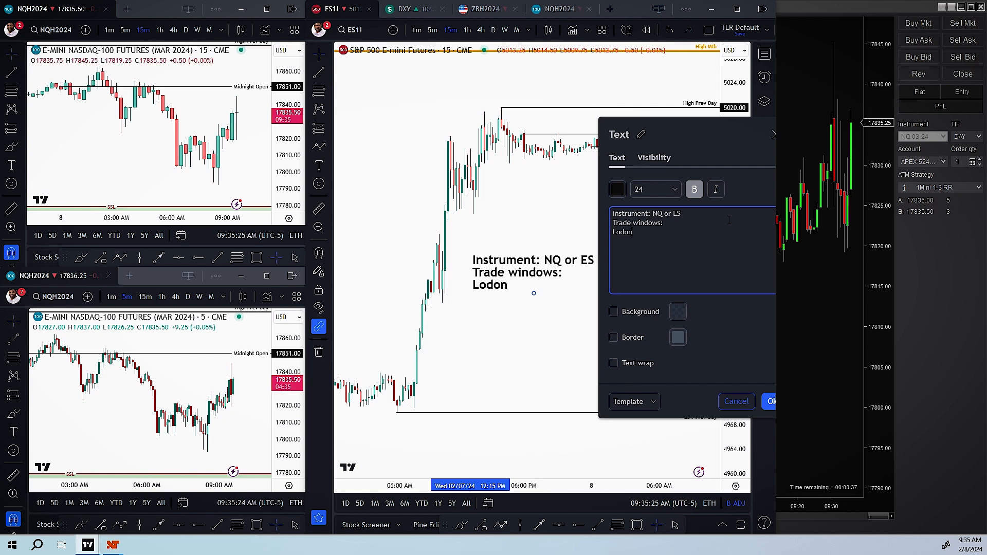
{"action": "key", "text": "Backspace"}
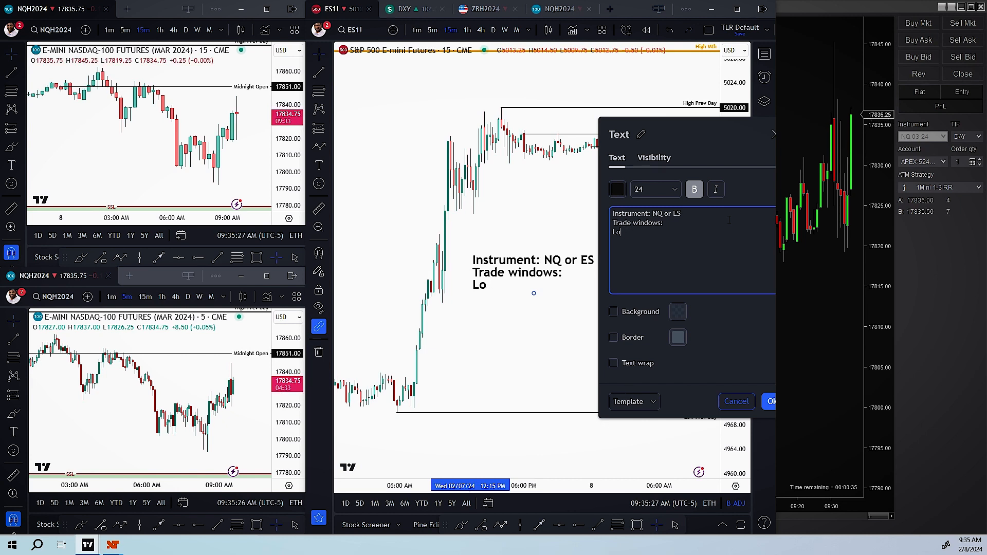
{"action": "type", "text": "ndon"}
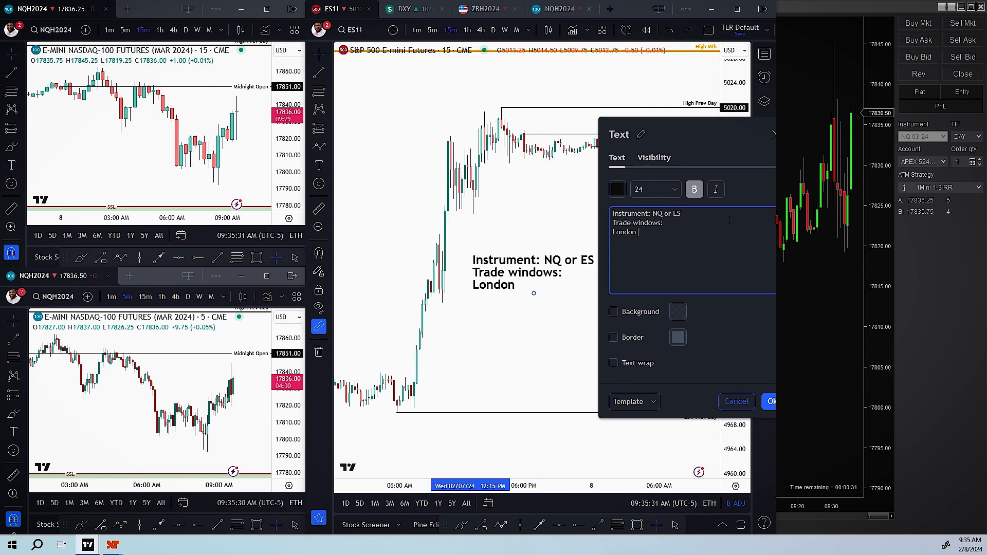
{"action": "type", "text": "3"}
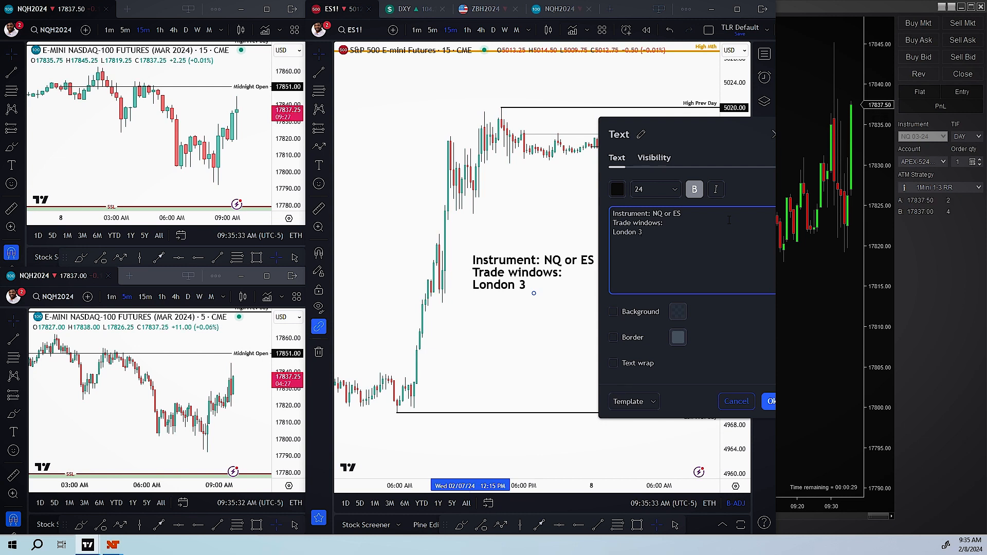
{"action": "type", "text": "-"}
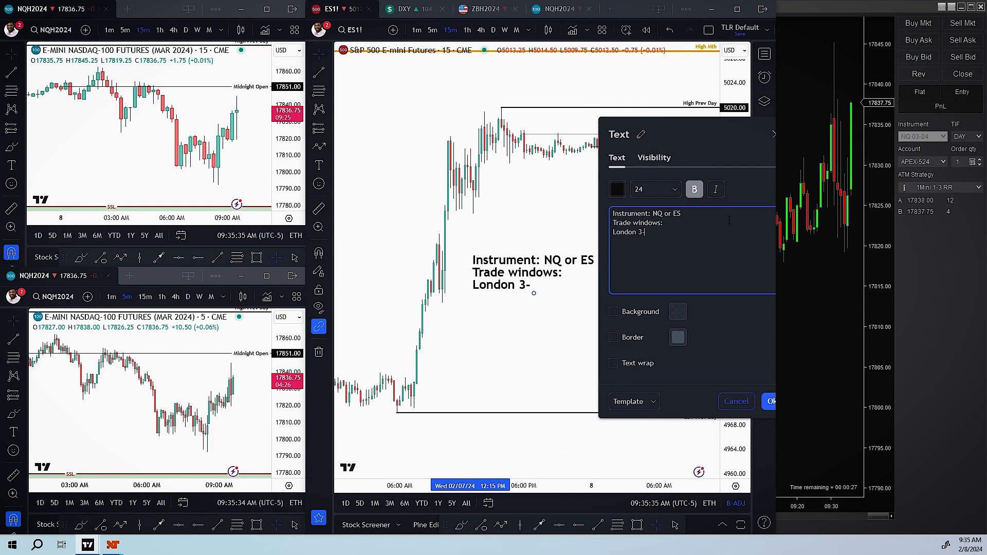
{"action": "type", "text": "4"}
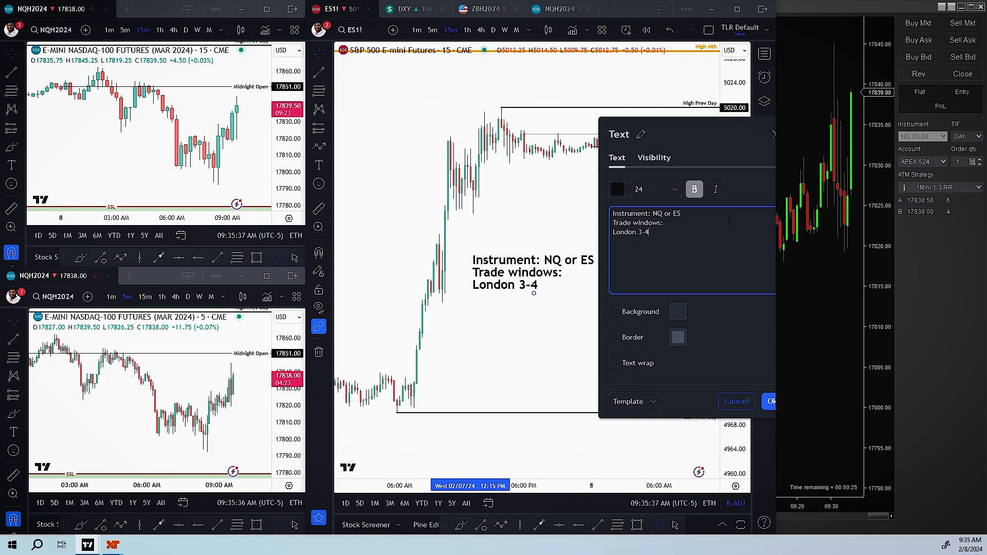
{"action": "type", "text": ":30"}
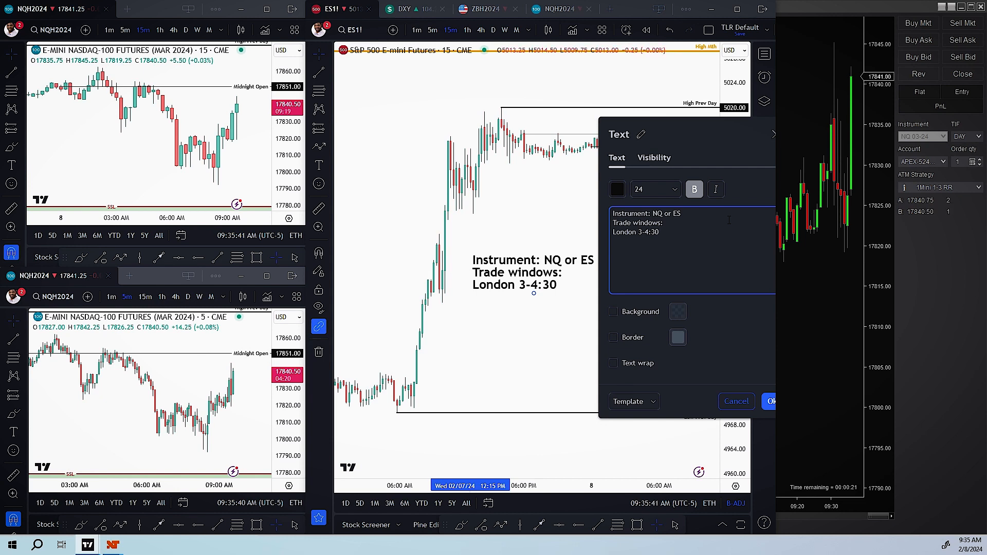
{"action": "type", "text": "am E"}
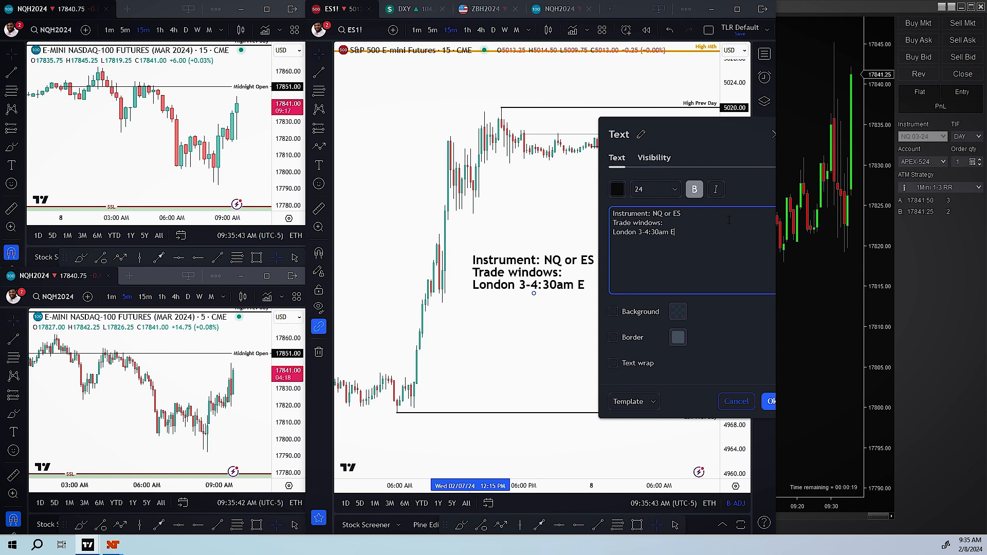
{"action": "type", "text": "ST"}
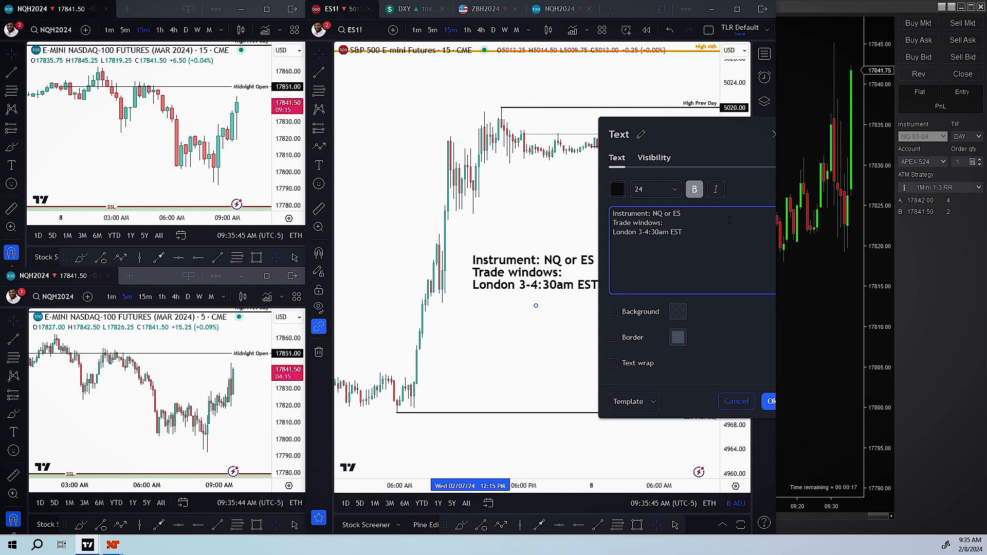
Add the line "NY 10-11 or 2-3" and keep the finished note on the chart.
{"action": "type", "text": "NY"}
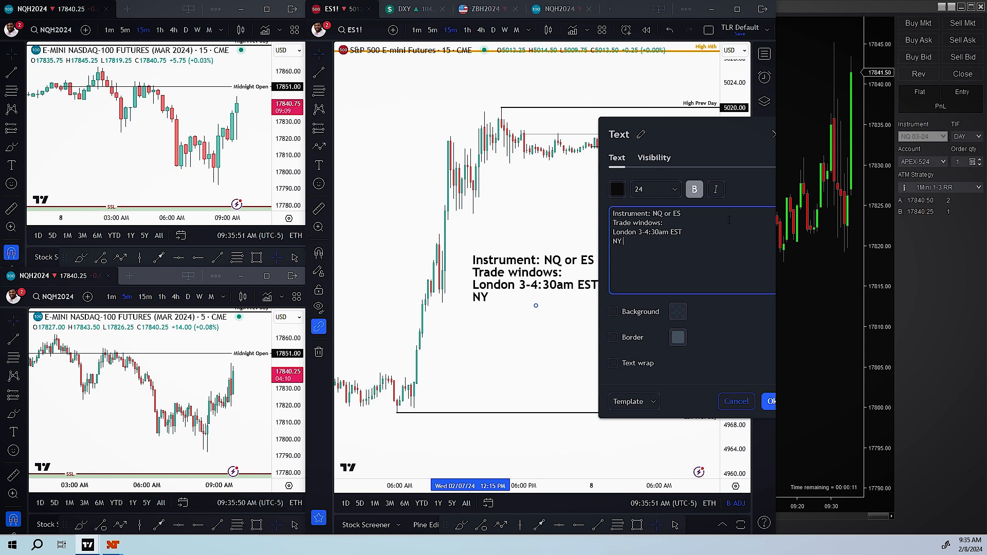
{"action": "type", "text": "10"}
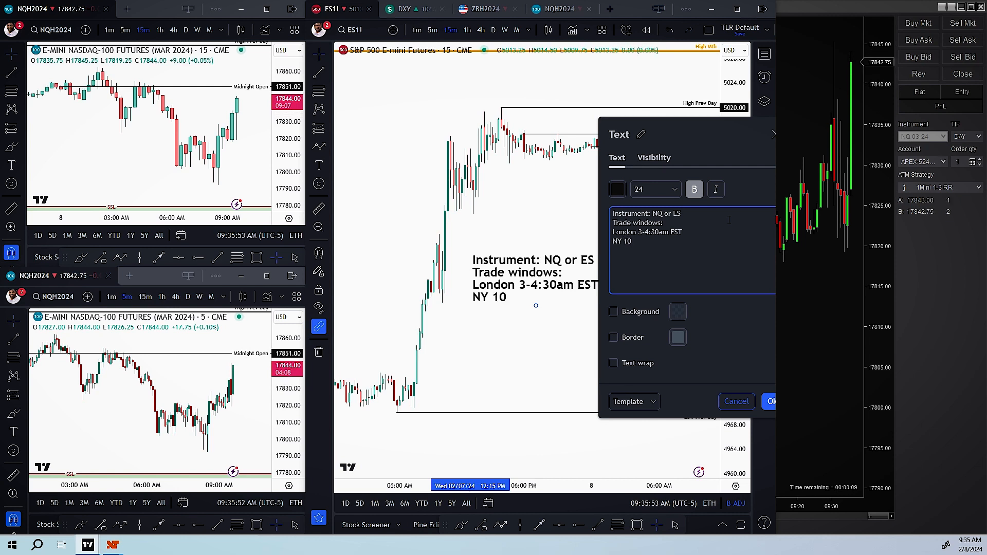
{"action": "type", "text": "-"}
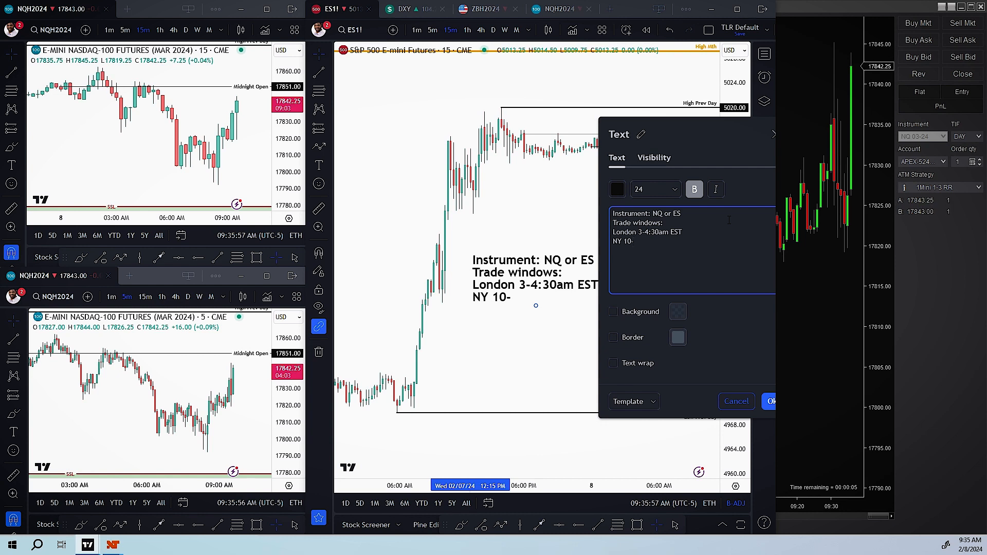
{"action": "type", "text": "11"}
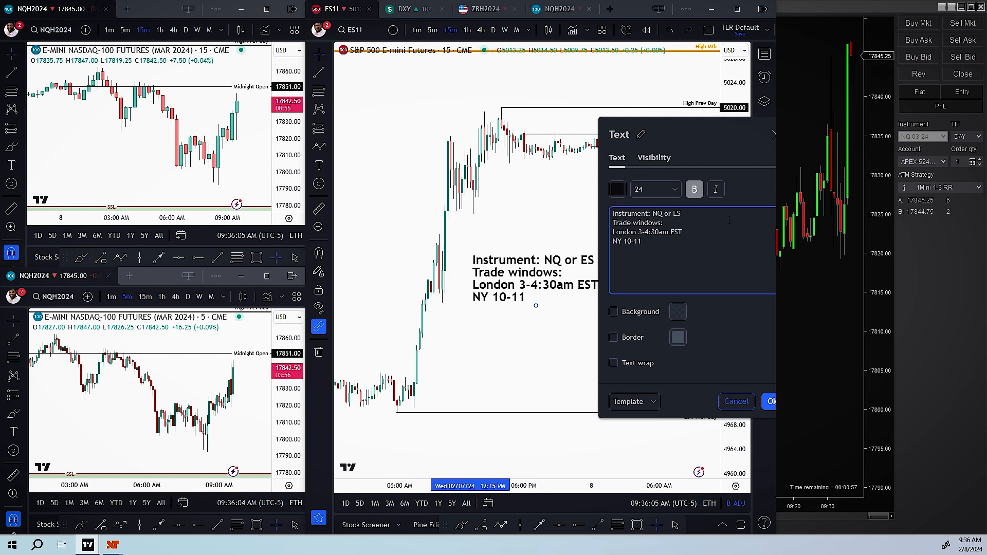
{"action": "type", "text": "or"}
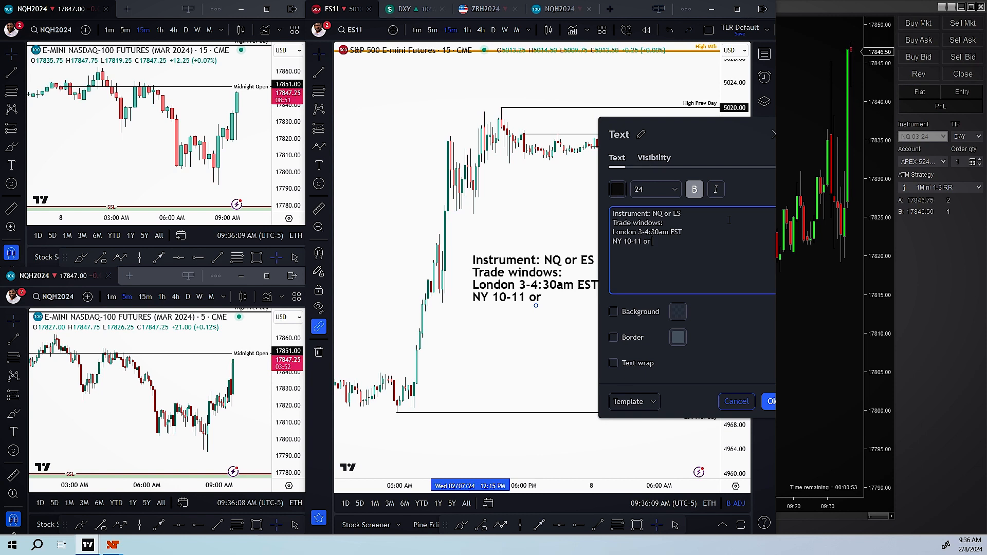
{"action": "type", "text": "2"}
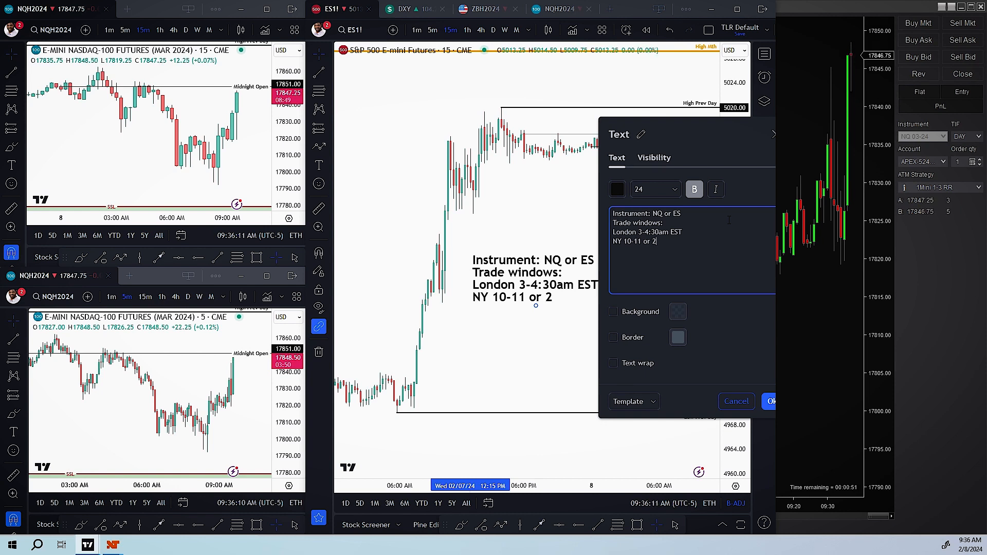
{"action": "type", "text": "-3"}
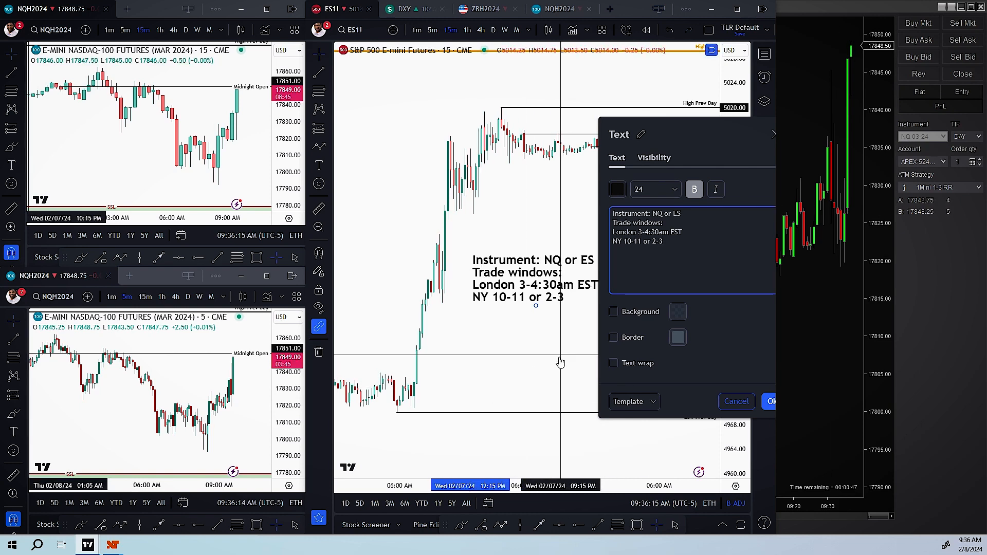
{"action": "left_click", "coordinate": [771, 401]}
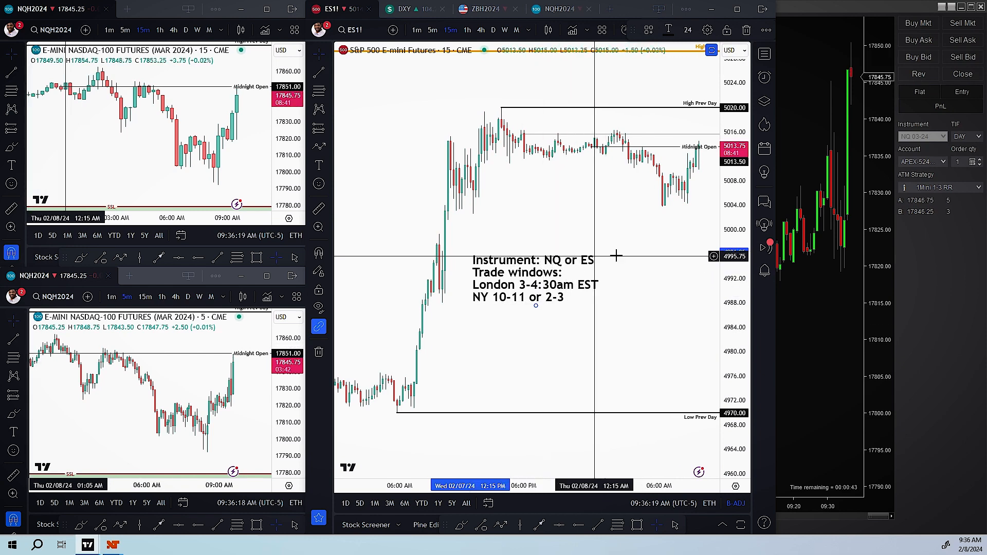
{"action": "mouse_move", "coordinate": [585, 342]}
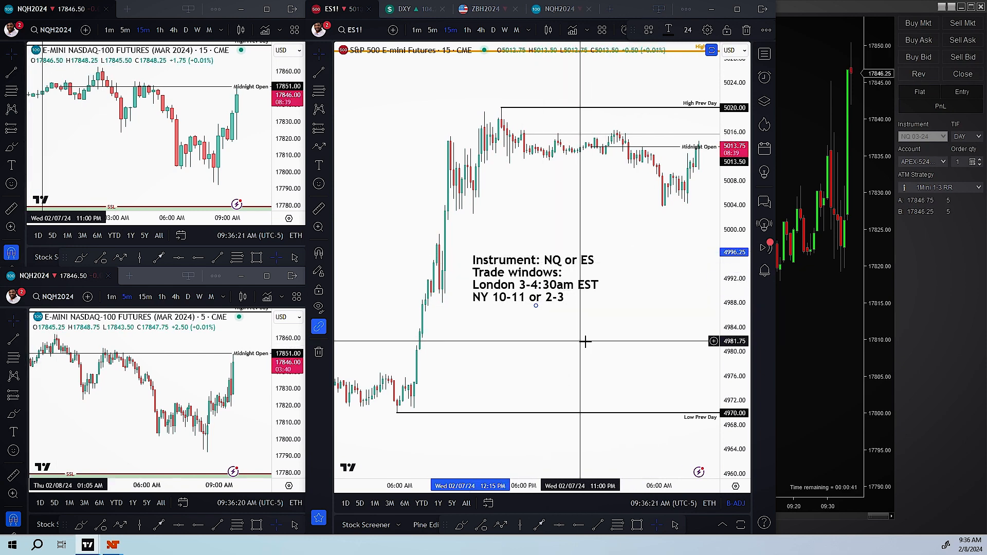